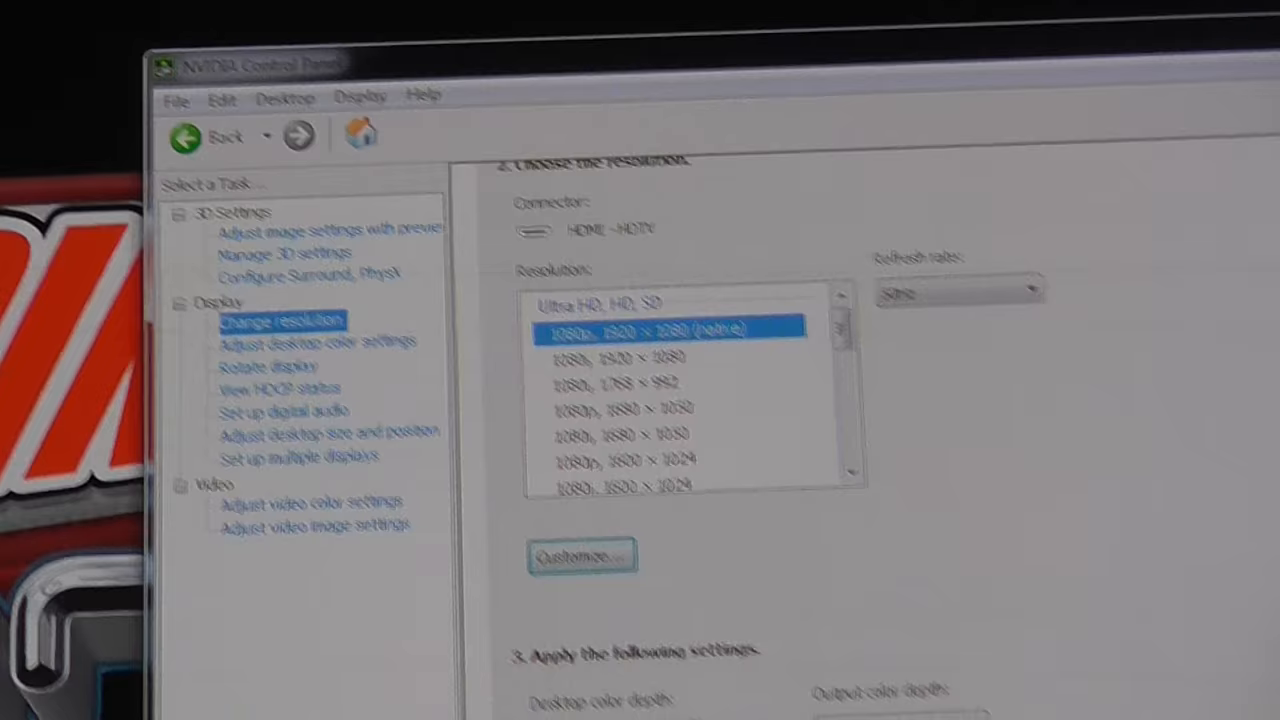
Bring the TV's 'Apply the following settings' section into view, showing 8 bpc, RGB and Limited dynamic range
scroll("down", 3)
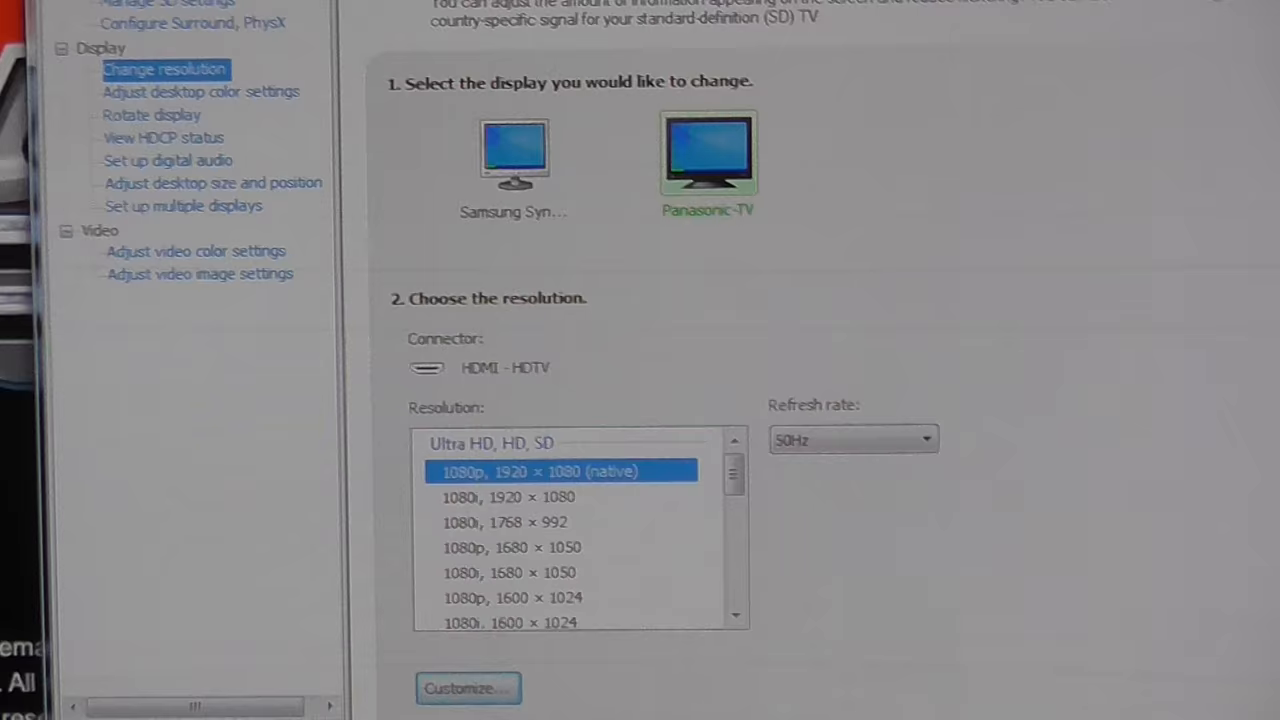
left_click(512, 156)
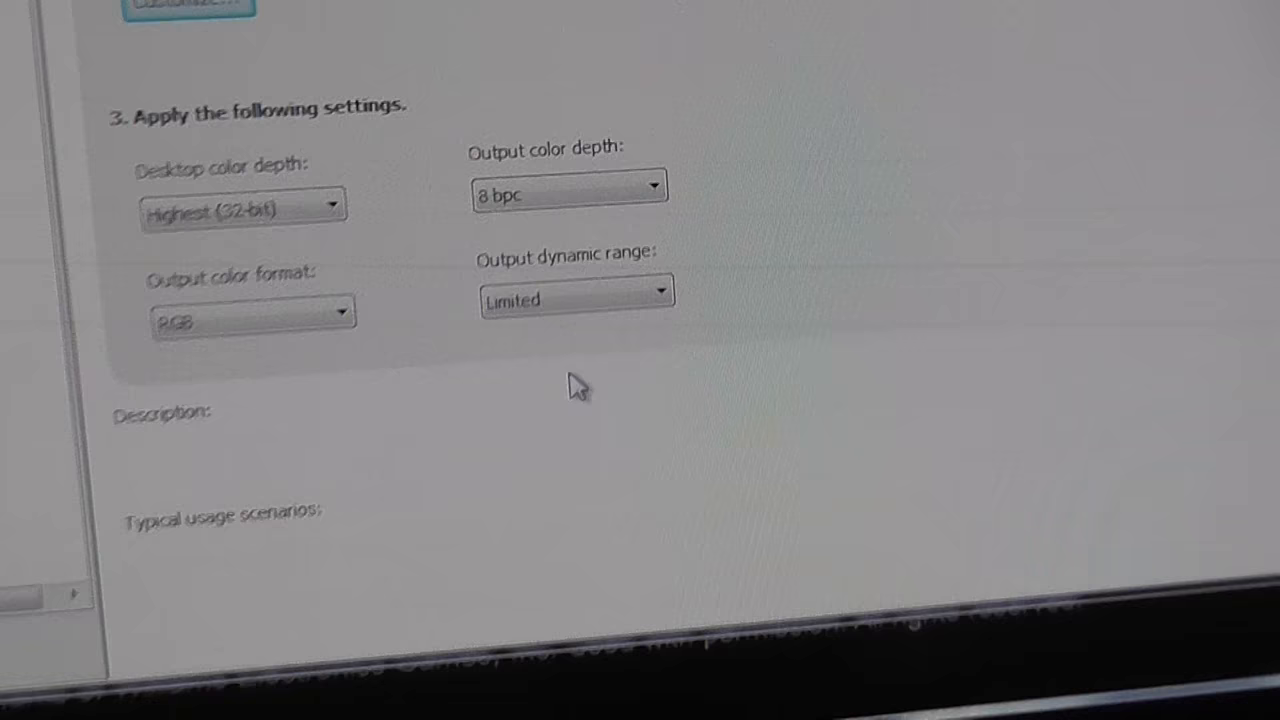
scroll("down", 3)
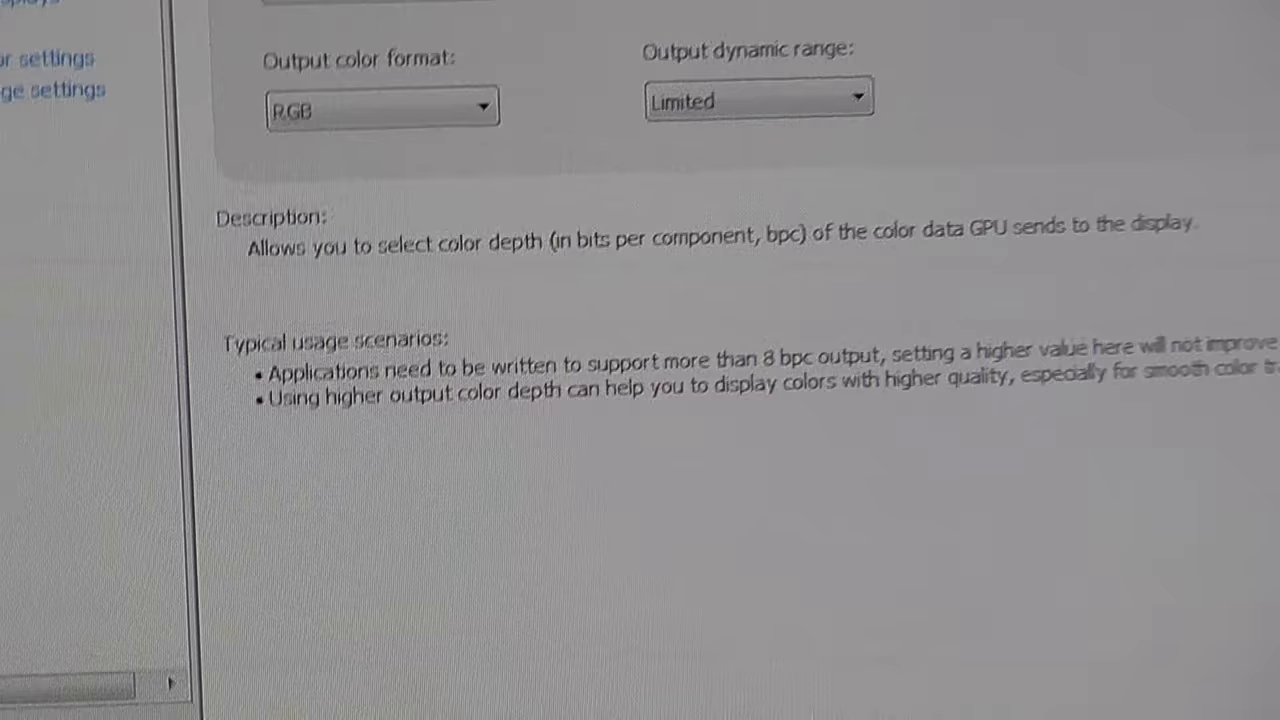